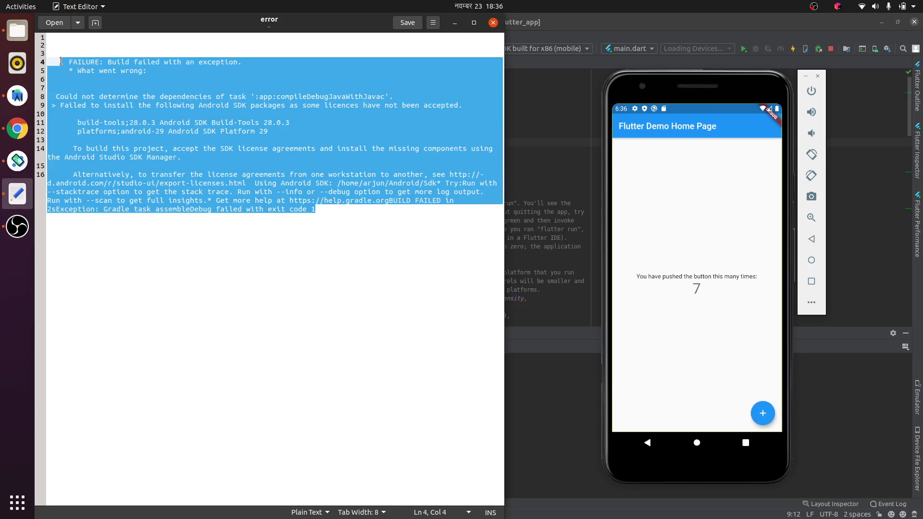
Leave the Flutter error log and launch the SDK Manager from the Tools menu
{"action": "left_click", "coordinate": [305, 253]}
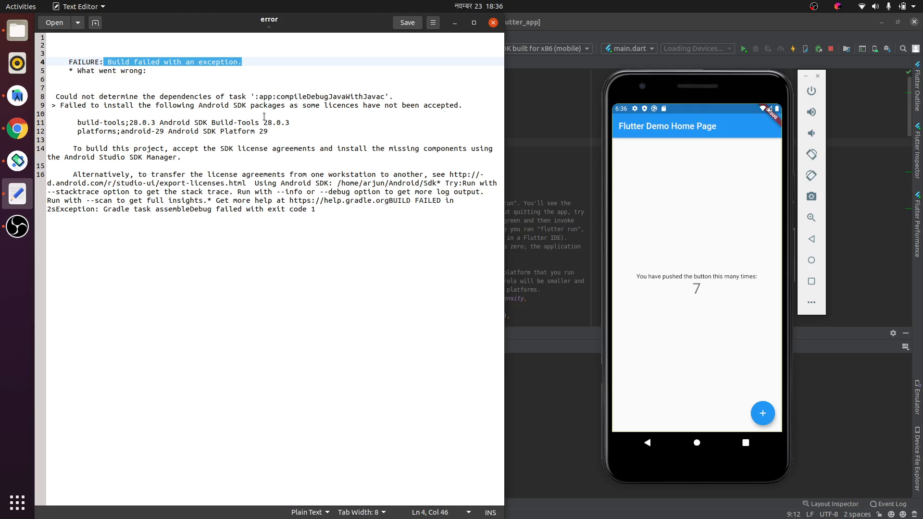
{"action": "double_click", "coordinate": [276, 122]}
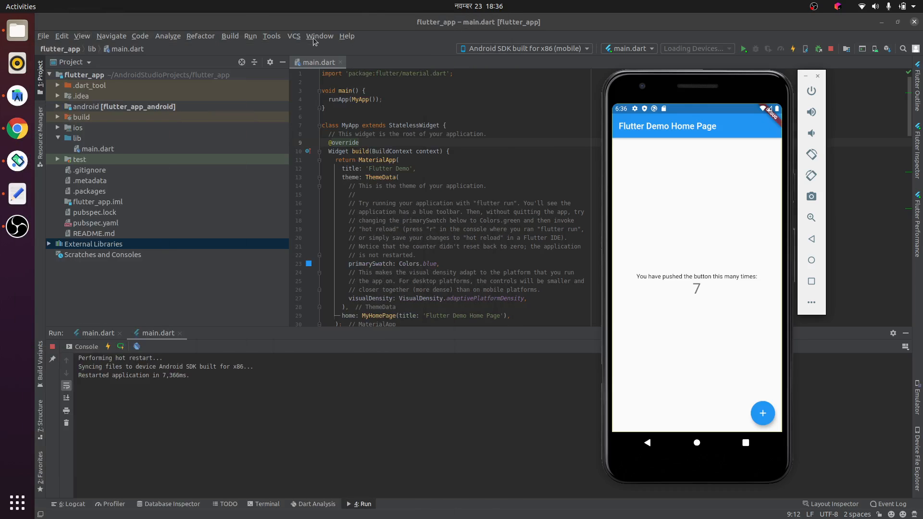
{"action": "left_click", "coordinate": [271, 36]}
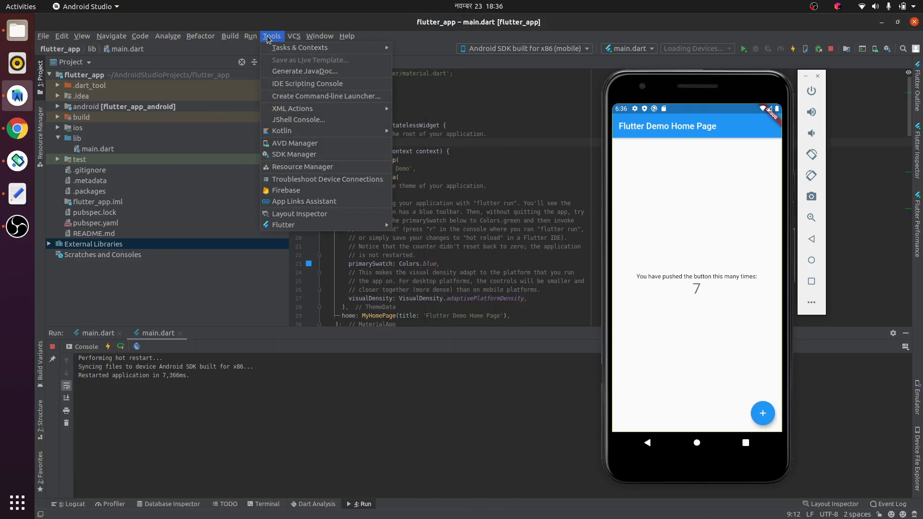
{"action": "mouse_move", "coordinate": [294, 154]}
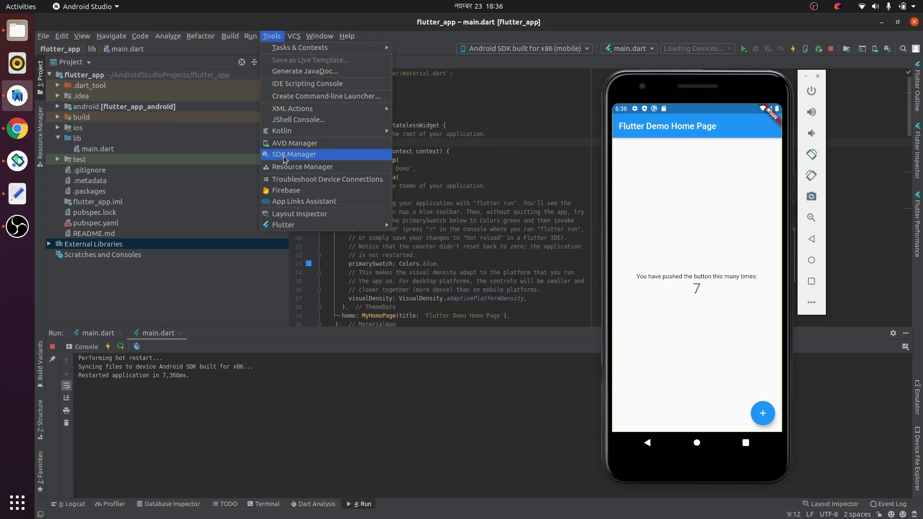
{"action": "left_click", "coordinate": [294, 153]}
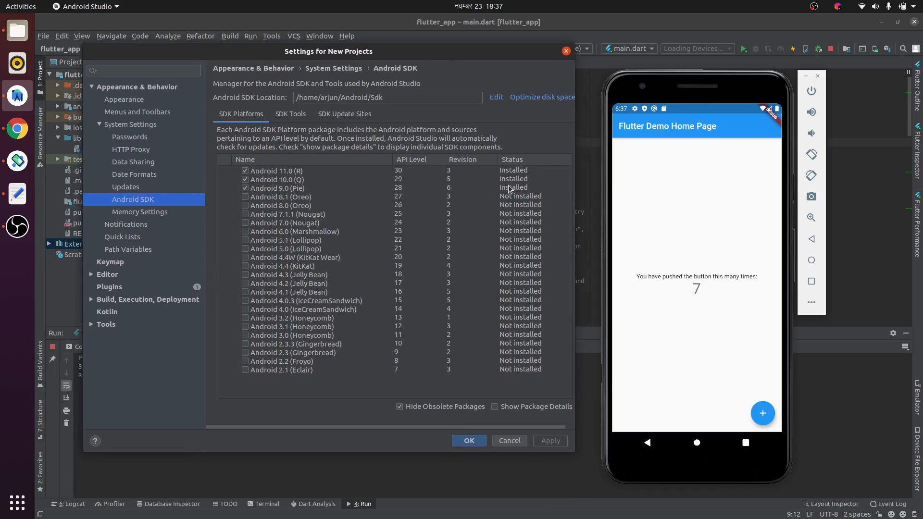
{"action": "mouse_move", "coordinate": [434, 57]}
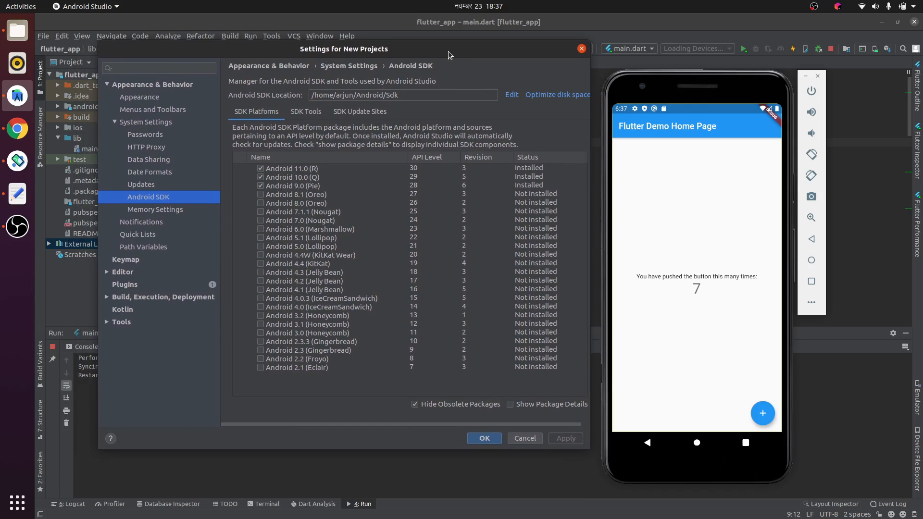
{"action": "mouse_move", "coordinate": [517, 180]}
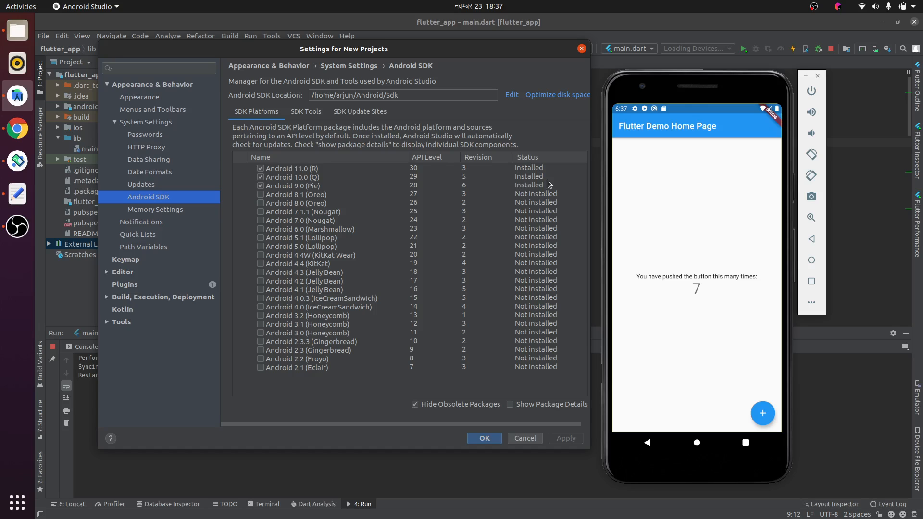
{"action": "mouse_move", "coordinate": [520, 182]}
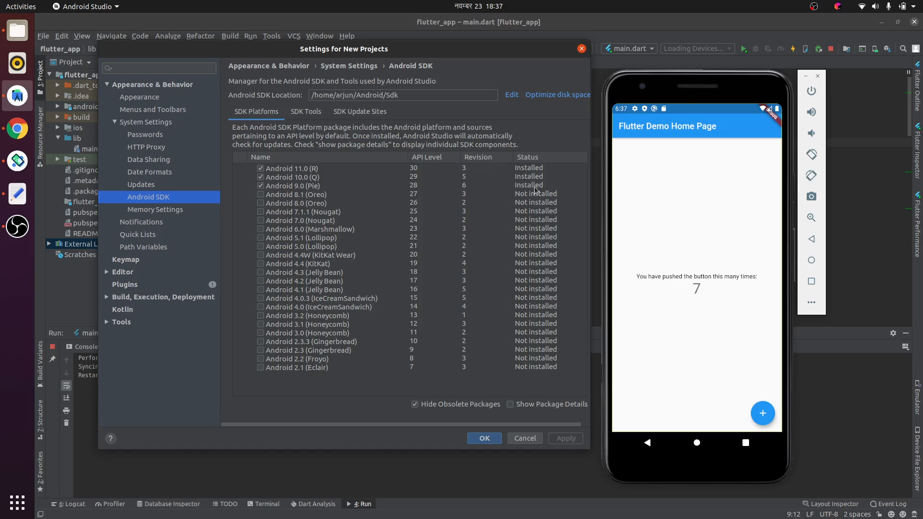
{"action": "mouse_move", "coordinate": [531, 184]}
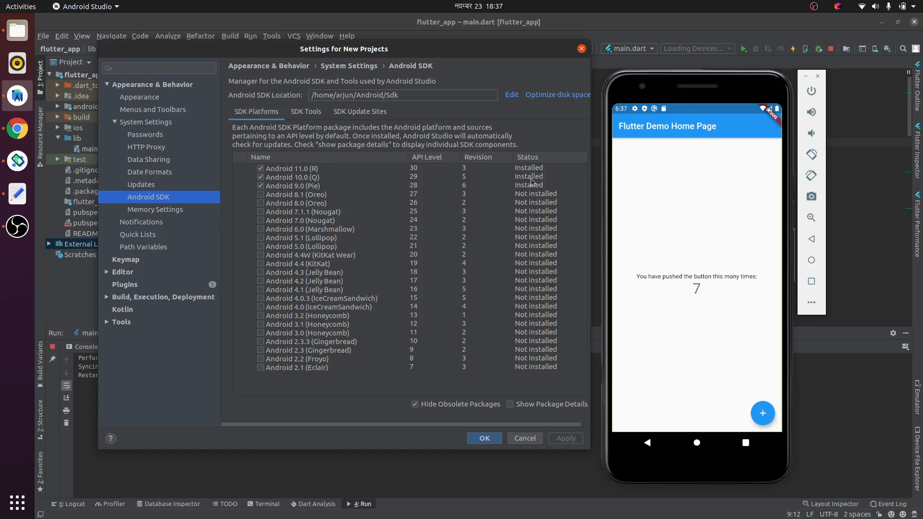
{"action": "mouse_move", "coordinate": [401, 188]}
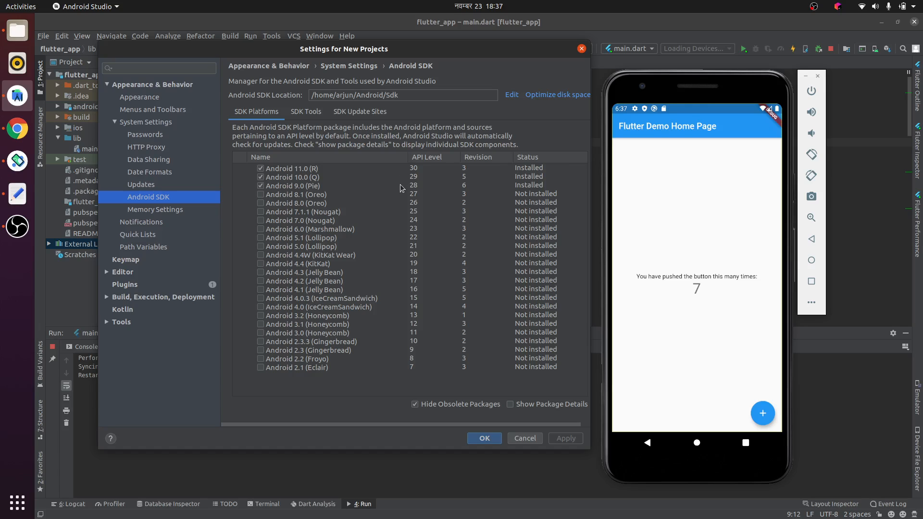